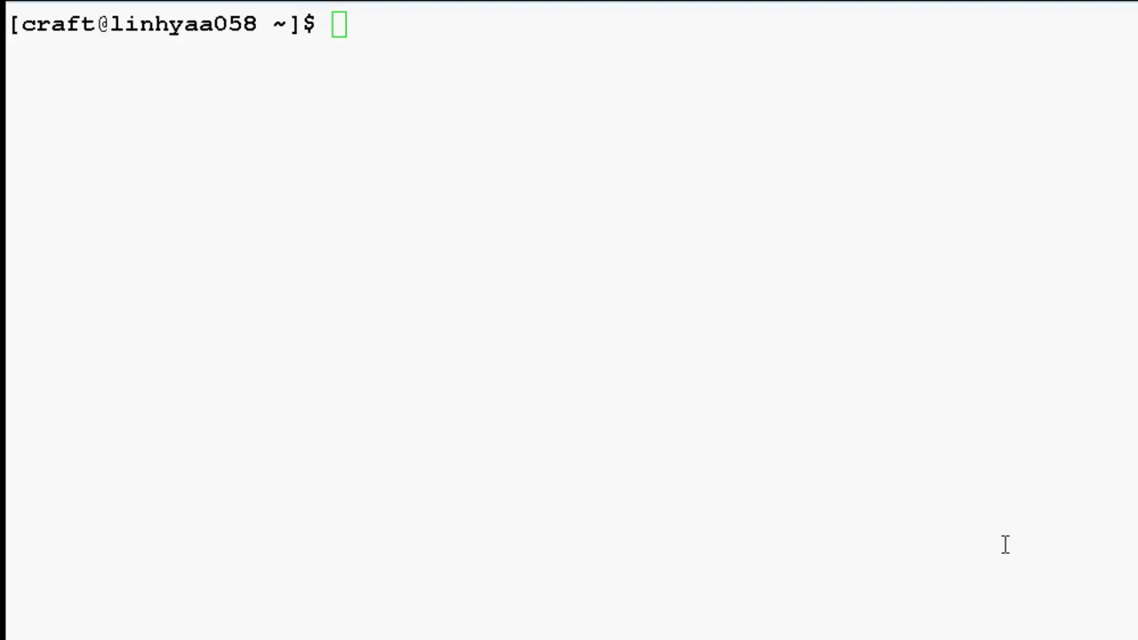
# Become root with su - sroot, enter /var/lib/pgsql/data and edit pg_hba.conf in vi.
pyautogui.write('s')
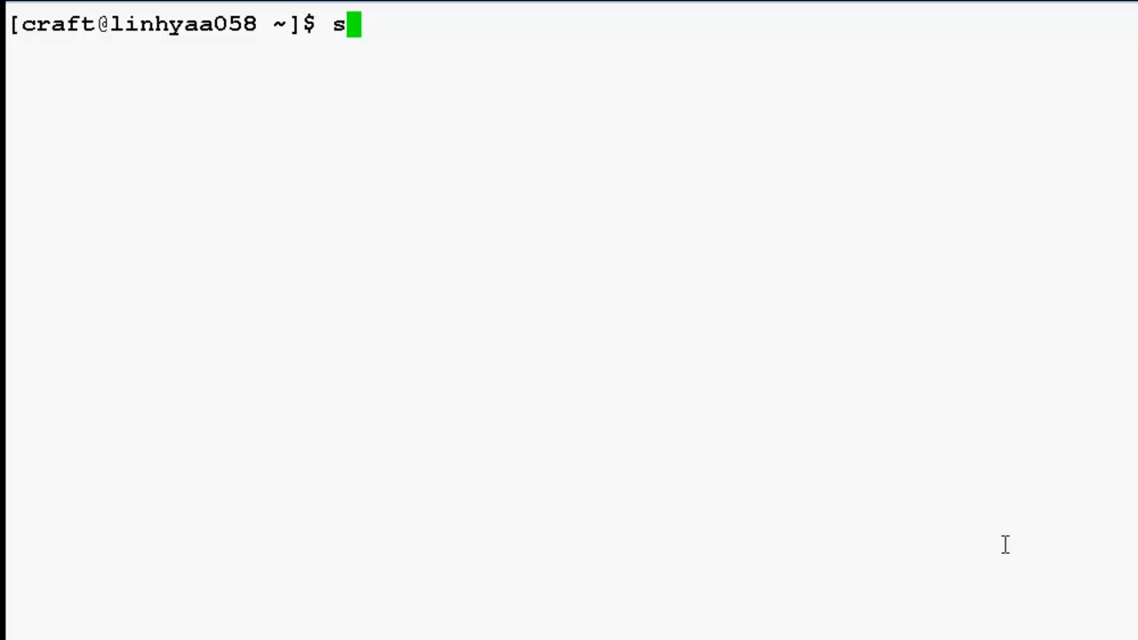
pyautogui.write('u - sroot')
pyautogui.write('cd')
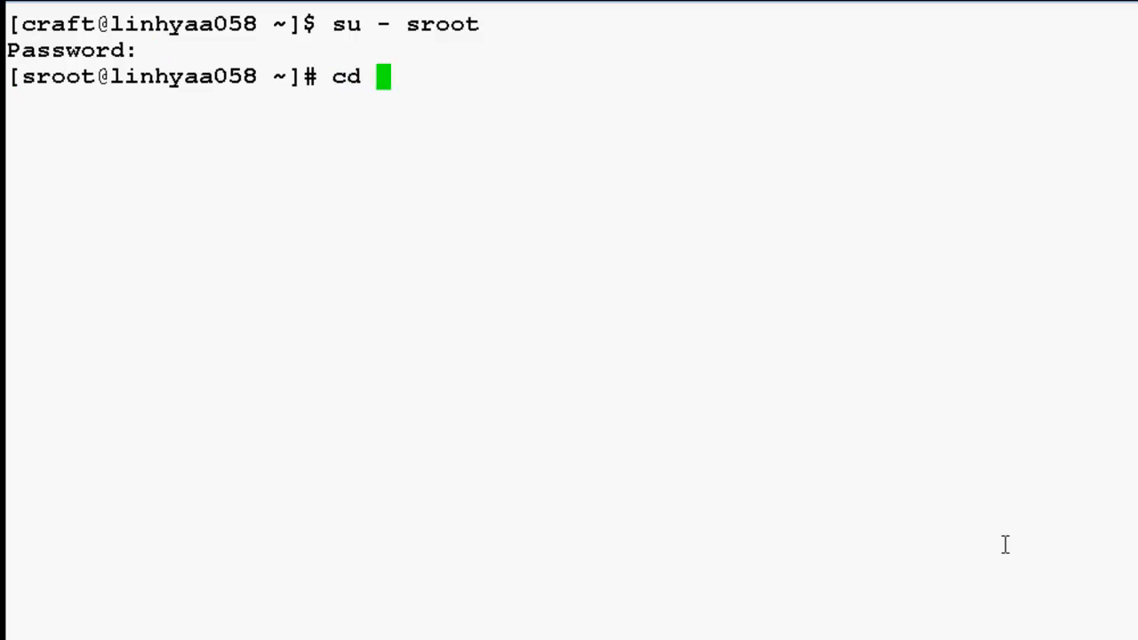
pyautogui.write('/var/')
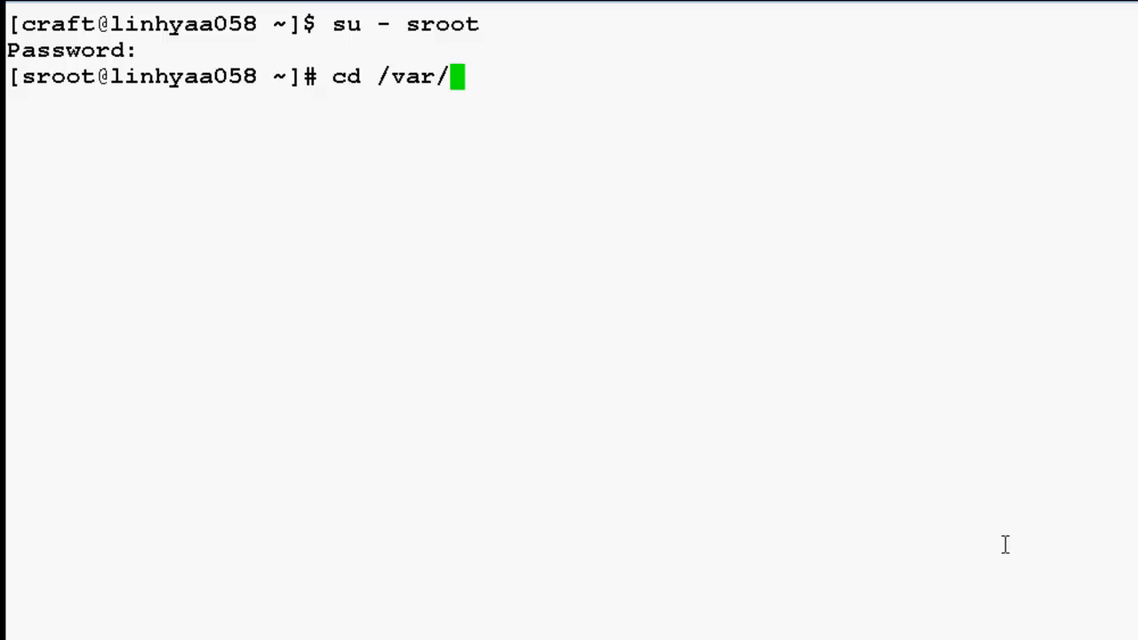
pyautogui.write('lib/p')
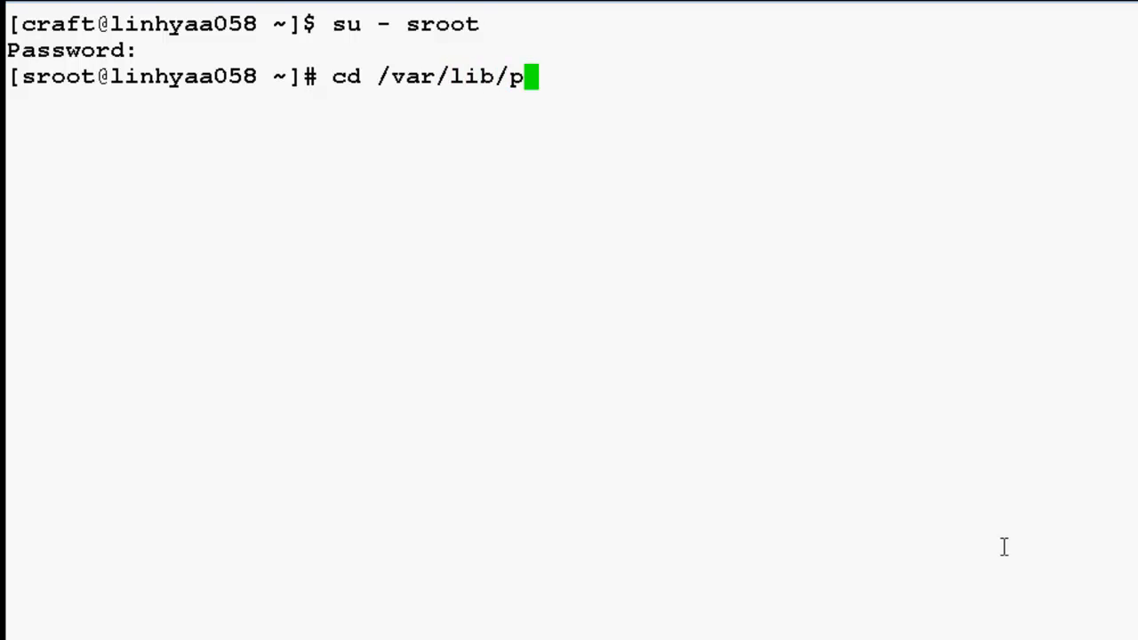
pyautogui.write('gsql/data')
pyautogui.write('v')
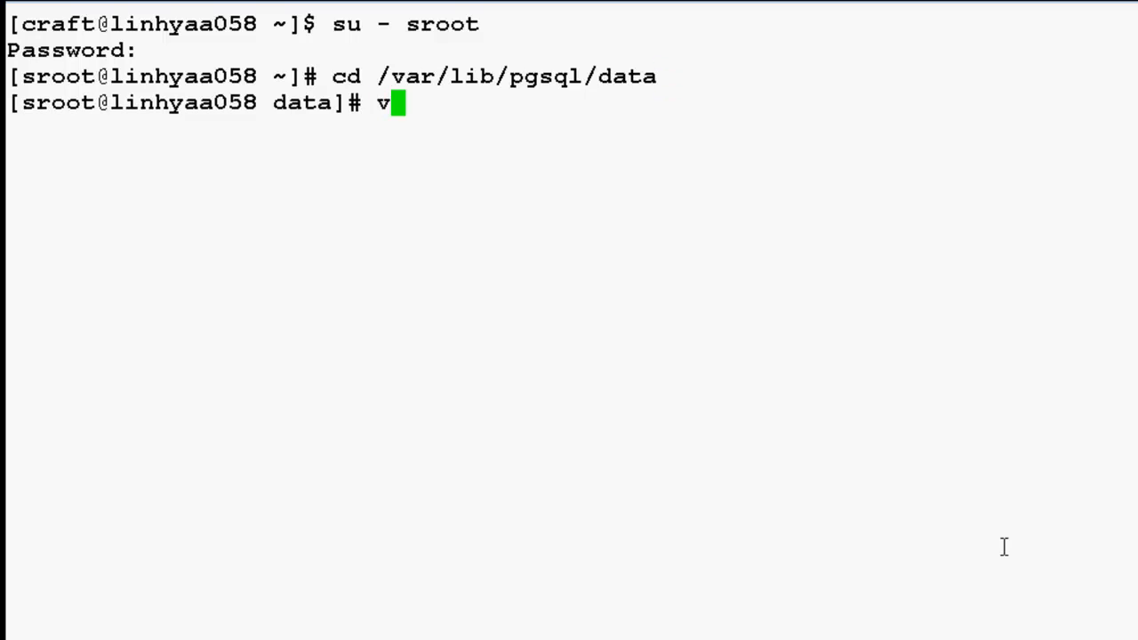
pyautogui.write('i pg_hb')
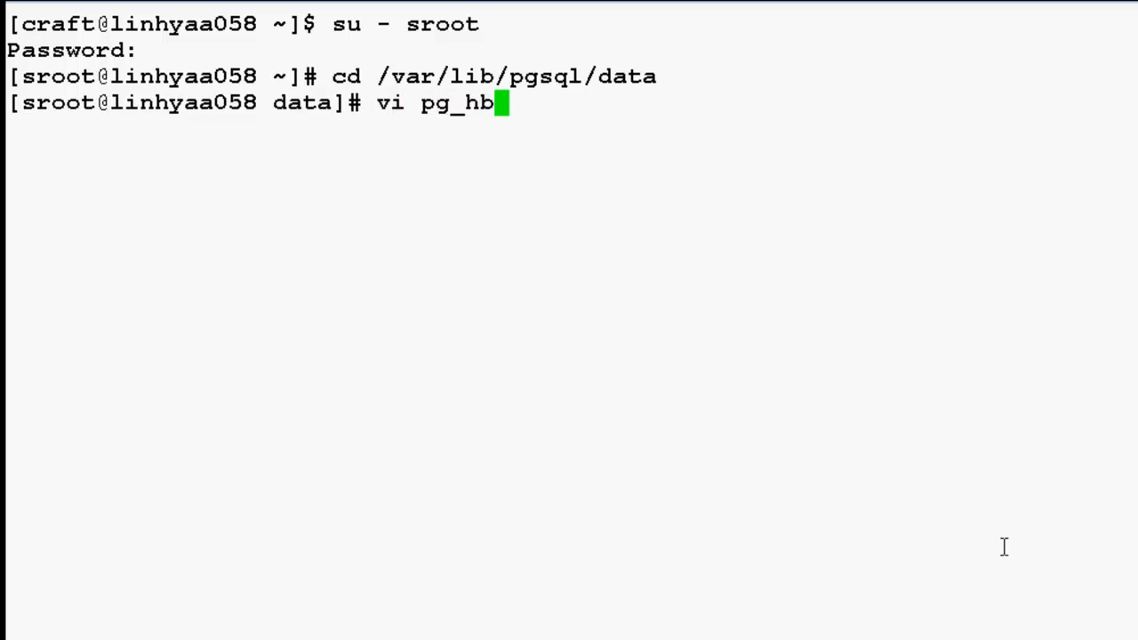
pyautogui.write('a.conf')
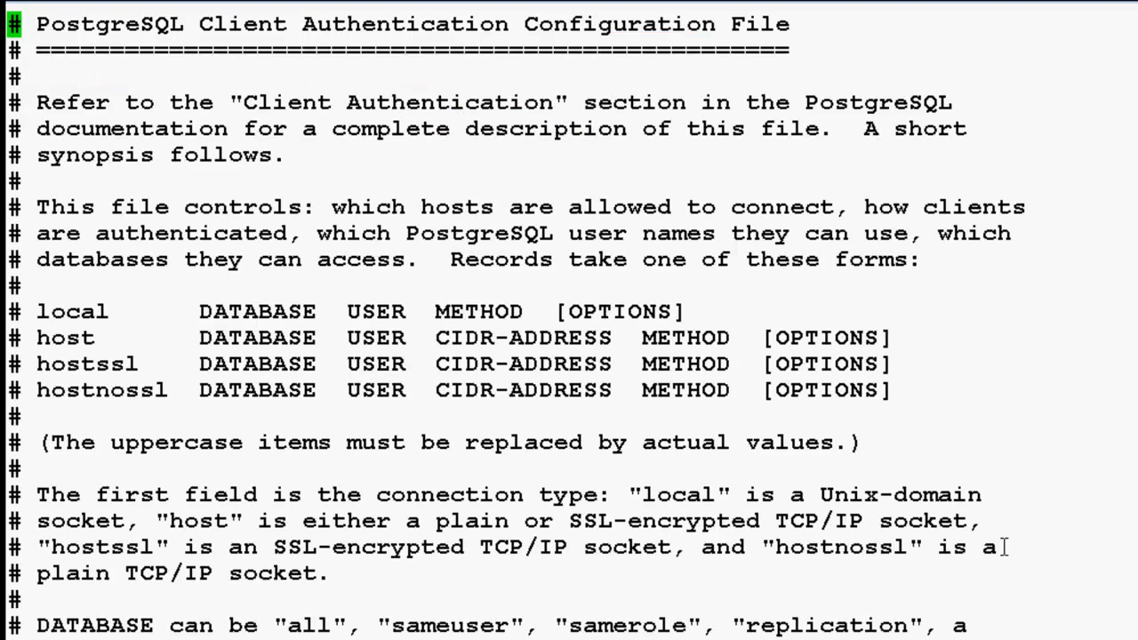
# Scroll to the postgres host entries with md5 for 148.147.134.58/32 and 0.0.0.0/0, then save with :wq.
pyautogui.scroll(-3)
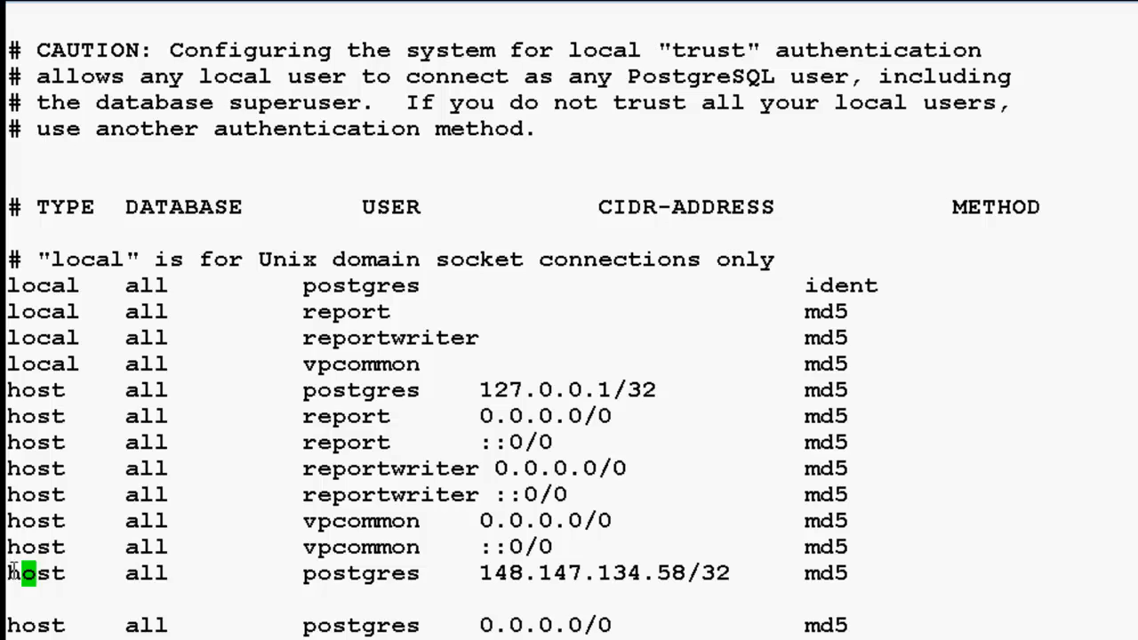
pyautogui.scroll(-3)
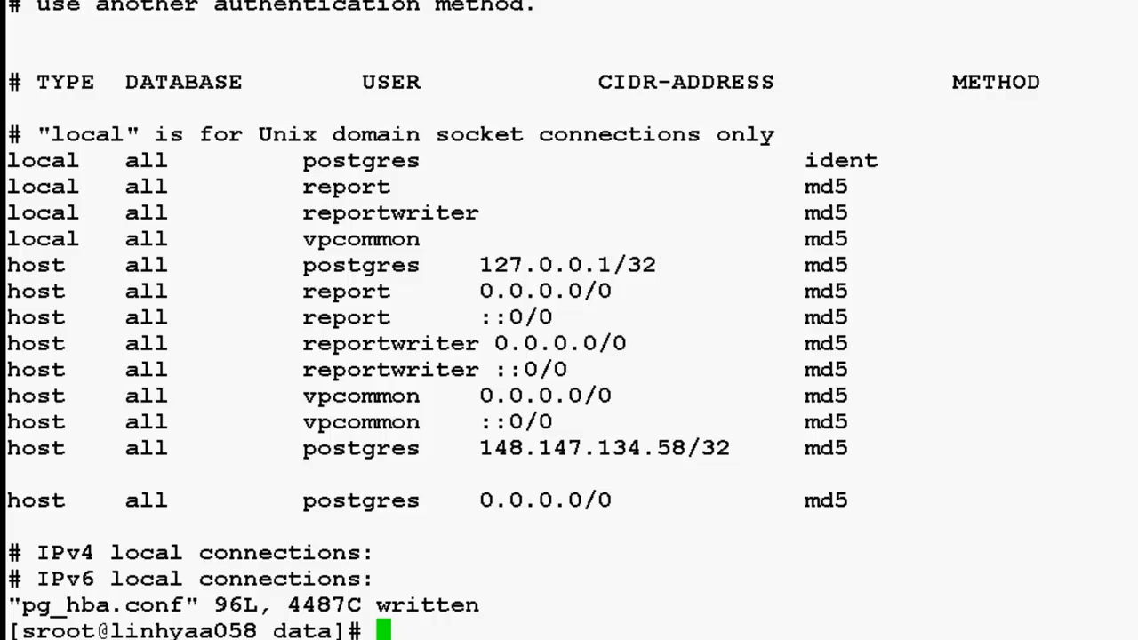
# Restart PostgreSQL with service postgresql restart, then clear the screen at /.
pyautogui.write('service')
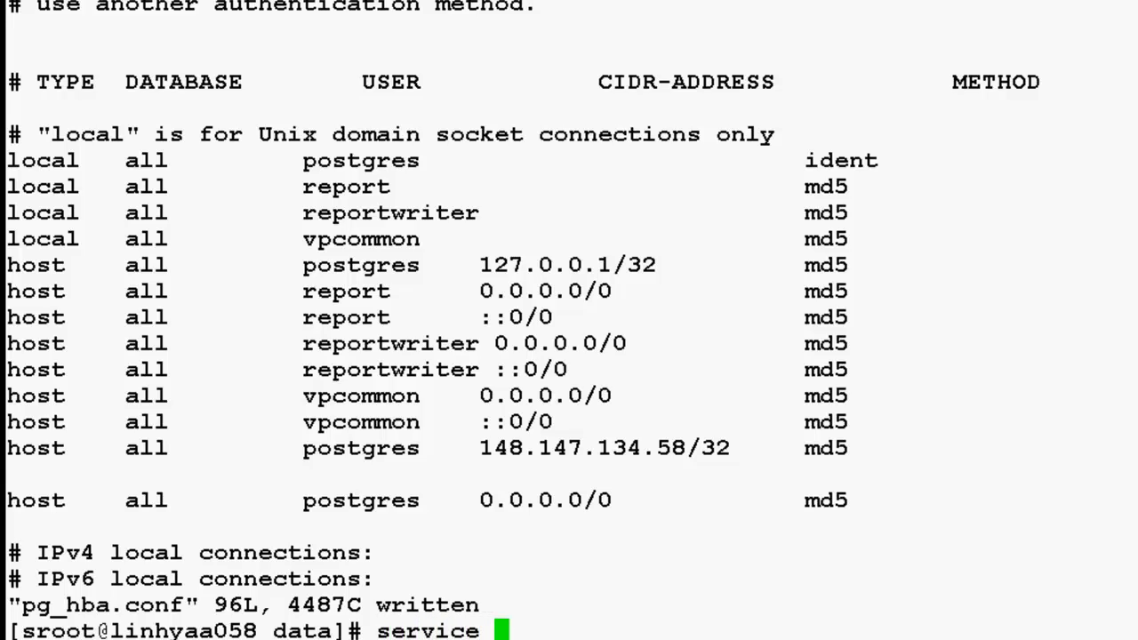
pyautogui.write('postgre')
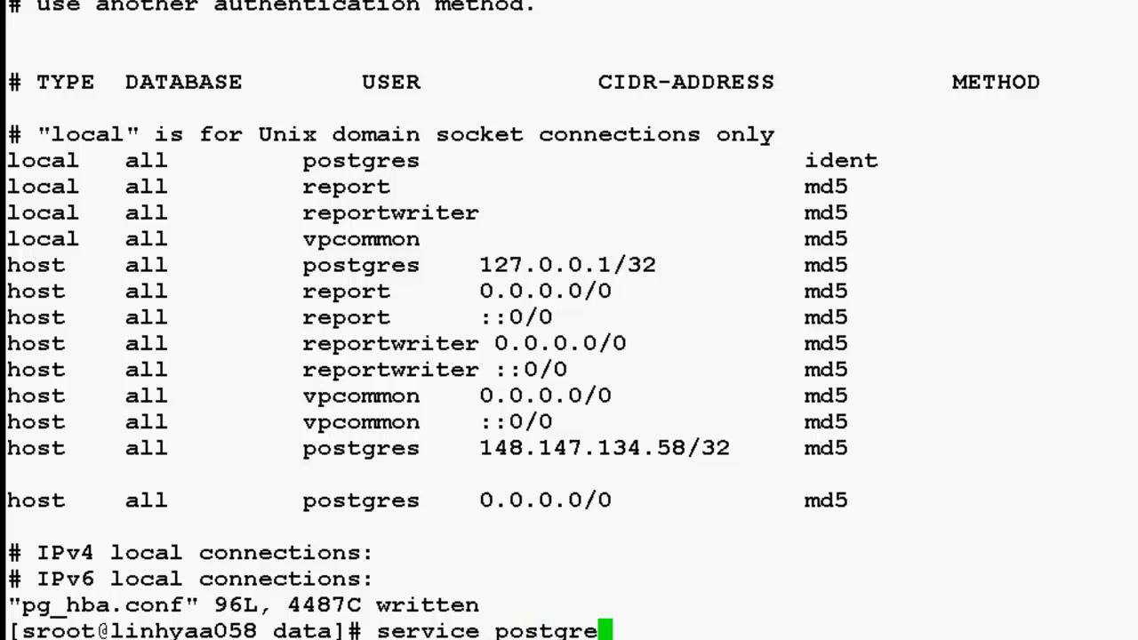
pyautogui.write('ql res')
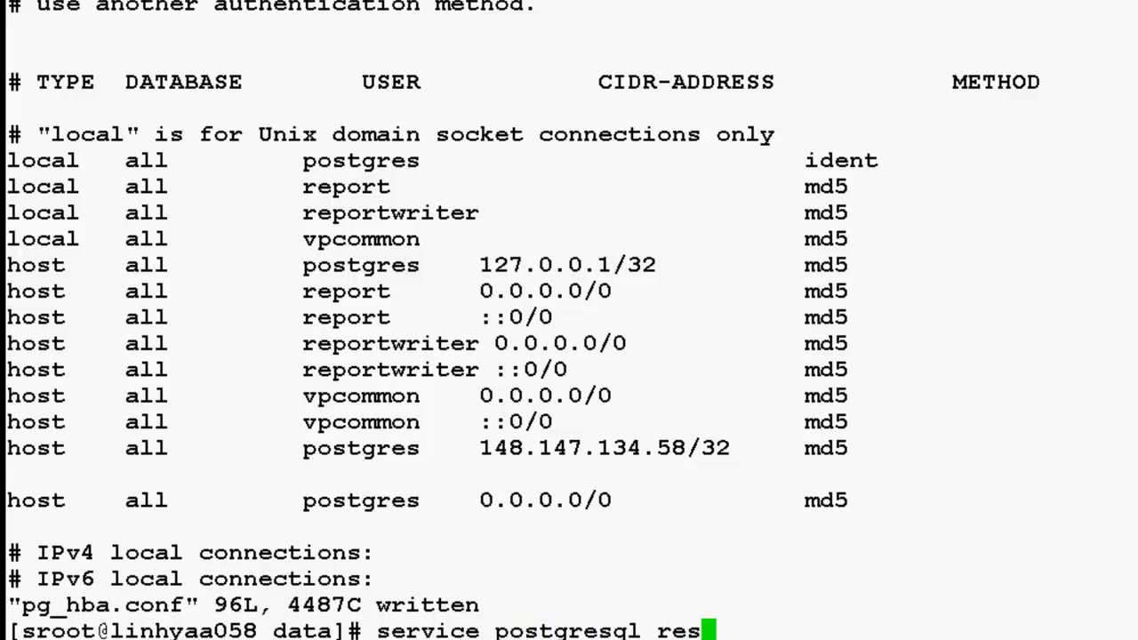
pyautogui.press('Return')
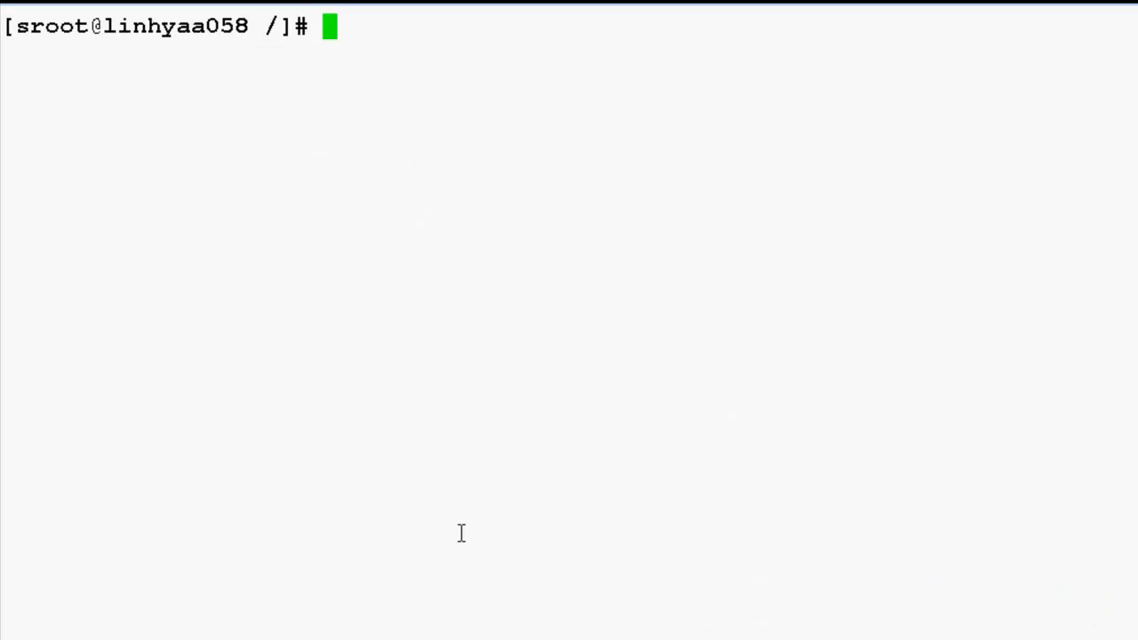
# Change into the $POM_HOME/bin directory.
pyautogui.write('cd $')
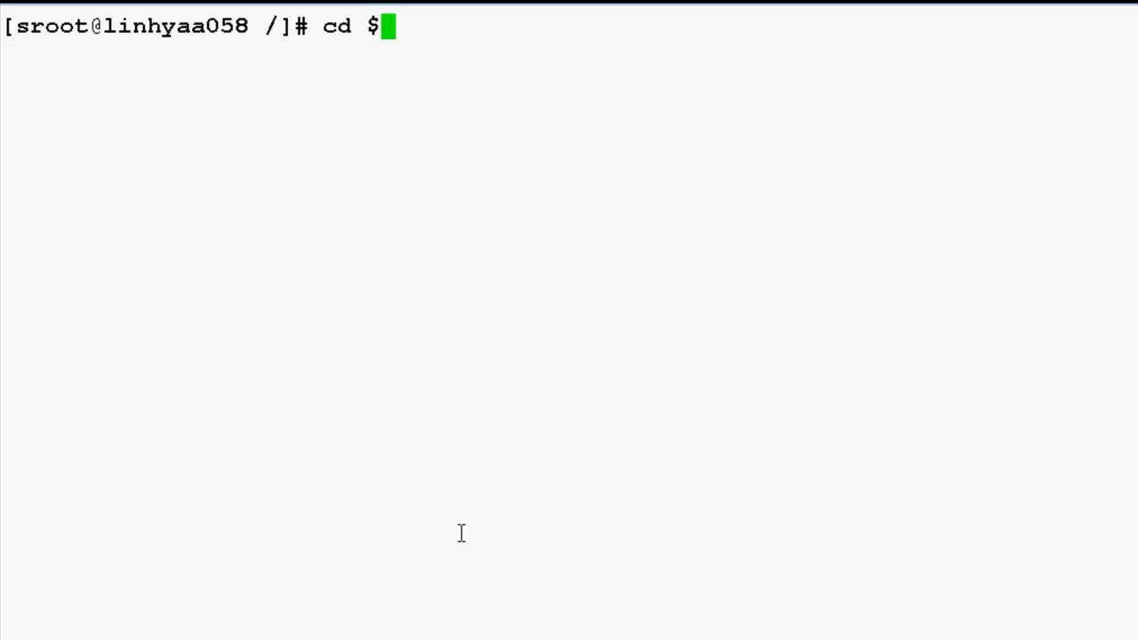
pyautogui.write('POM')
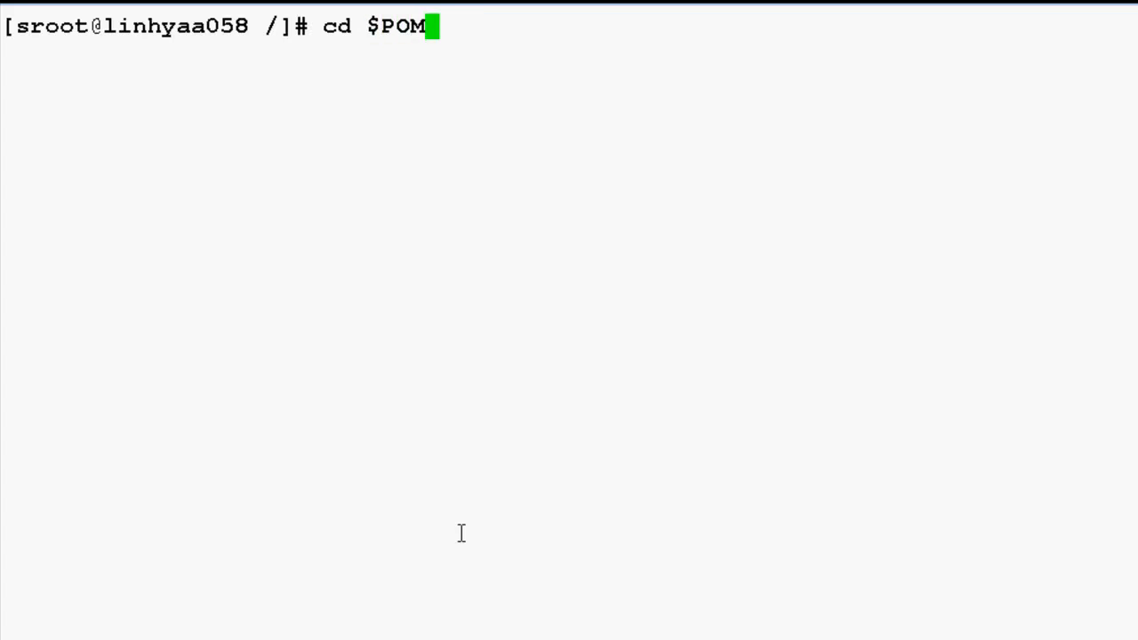
pyautogui.write('_HOME/b')
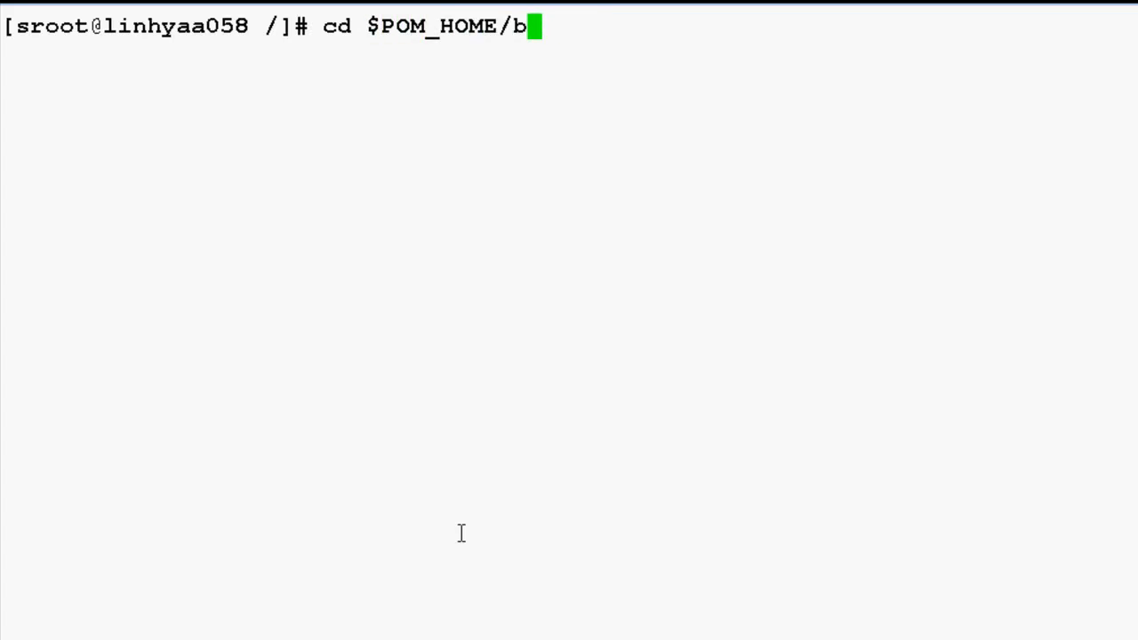
pyautogui.press('Return')
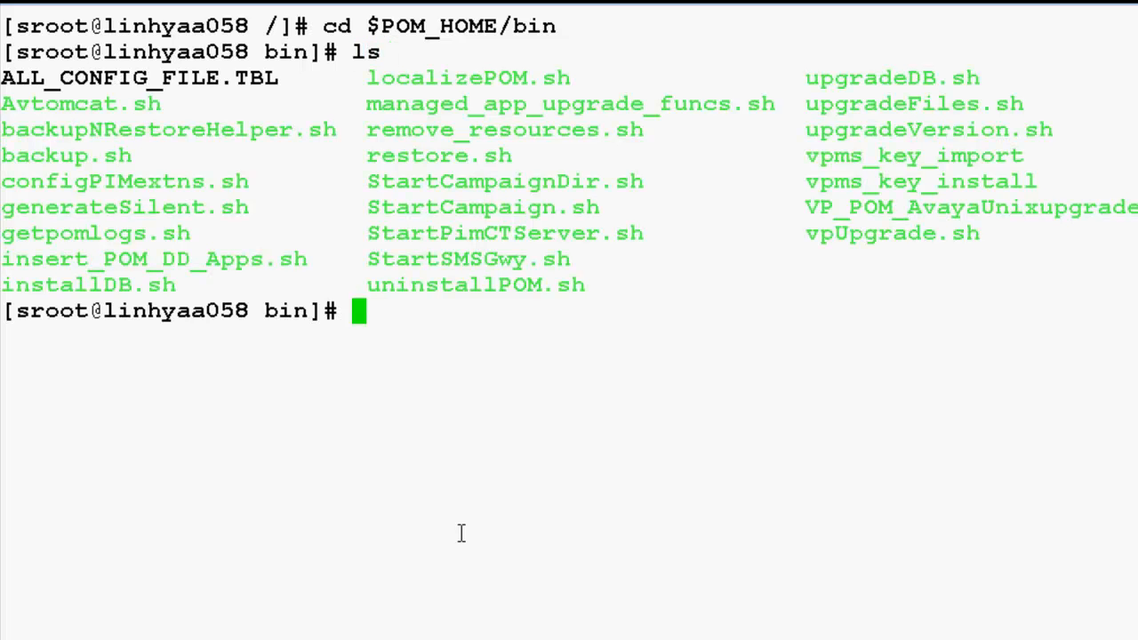
# Enter the command ./installDB.sh $POM_HOME at the prompt.
pyautogui.write('./inst')
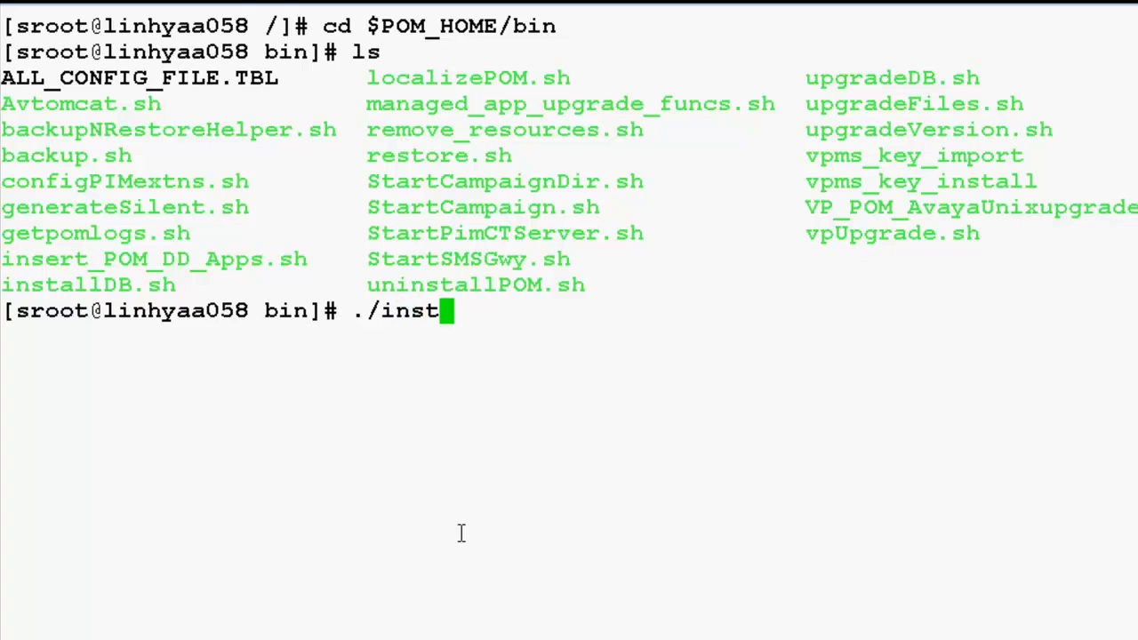
pyautogui.write('allDB.sh')
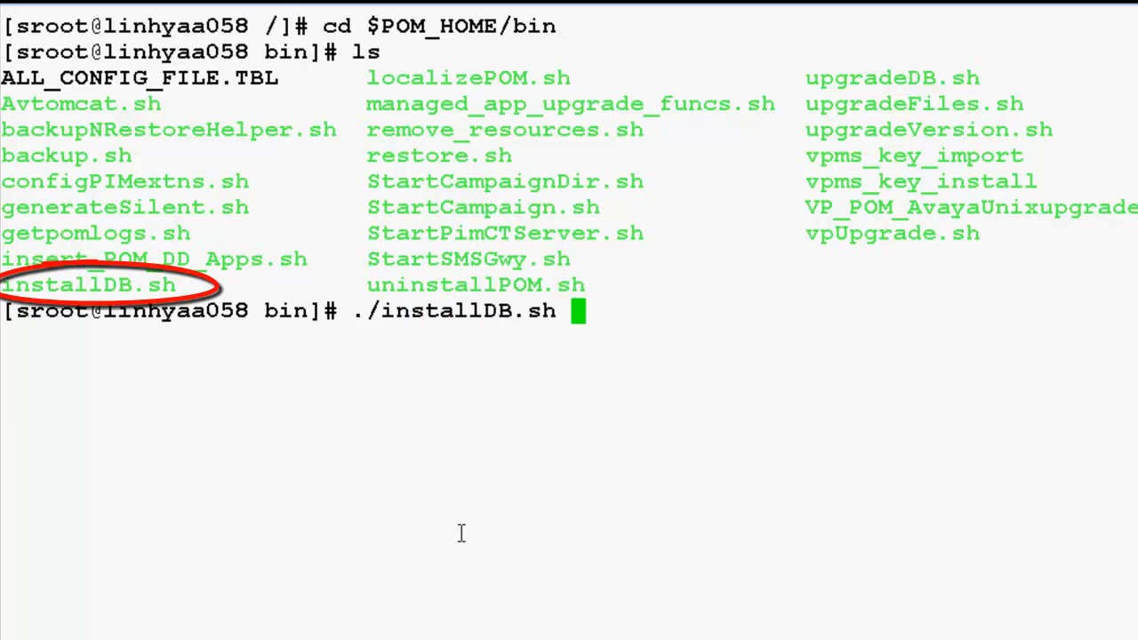
pyautogui.write('$')
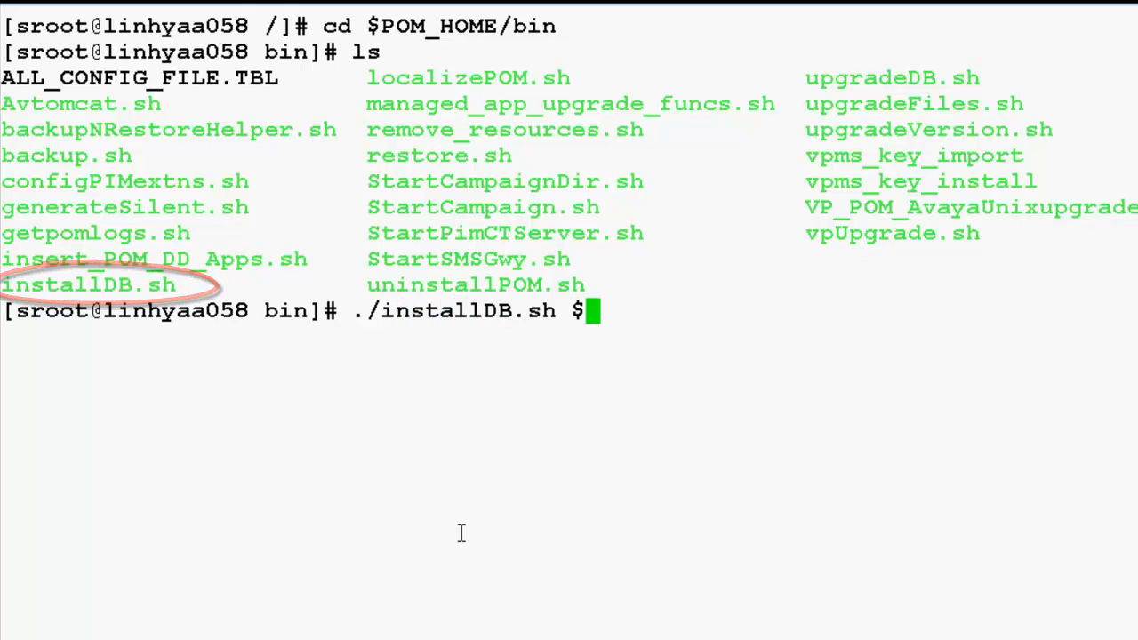
pyautogui.write('POM_HOME')
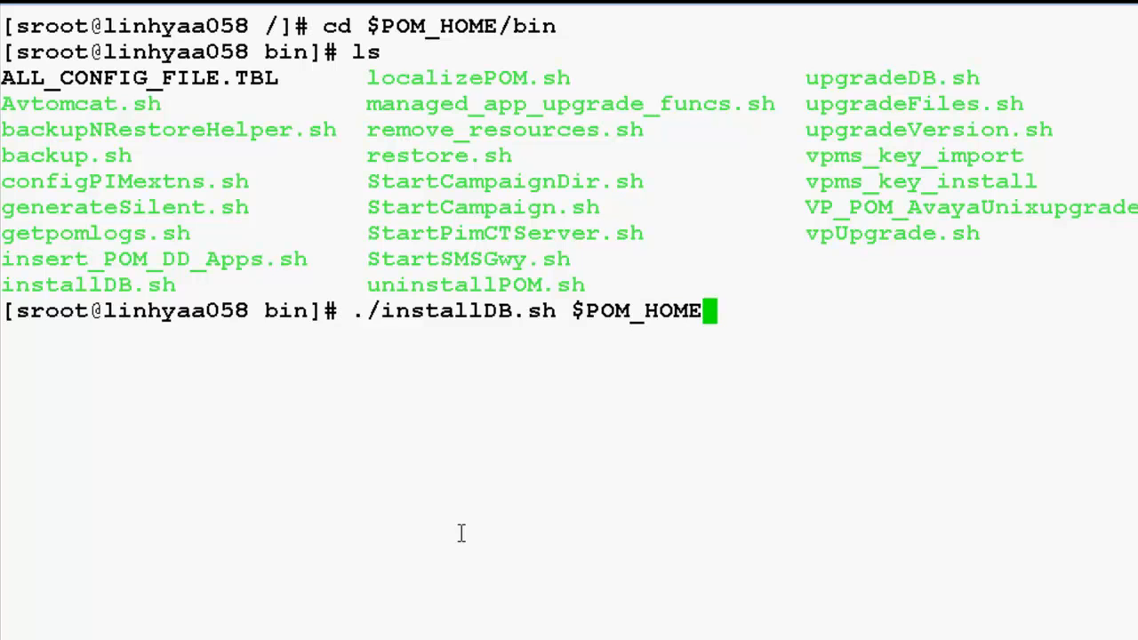
# Run installDB.sh answering y, Postgres, server 148.147.134.58, port 5432, database TestDB, user postgres.
pyautogui.press('Return')
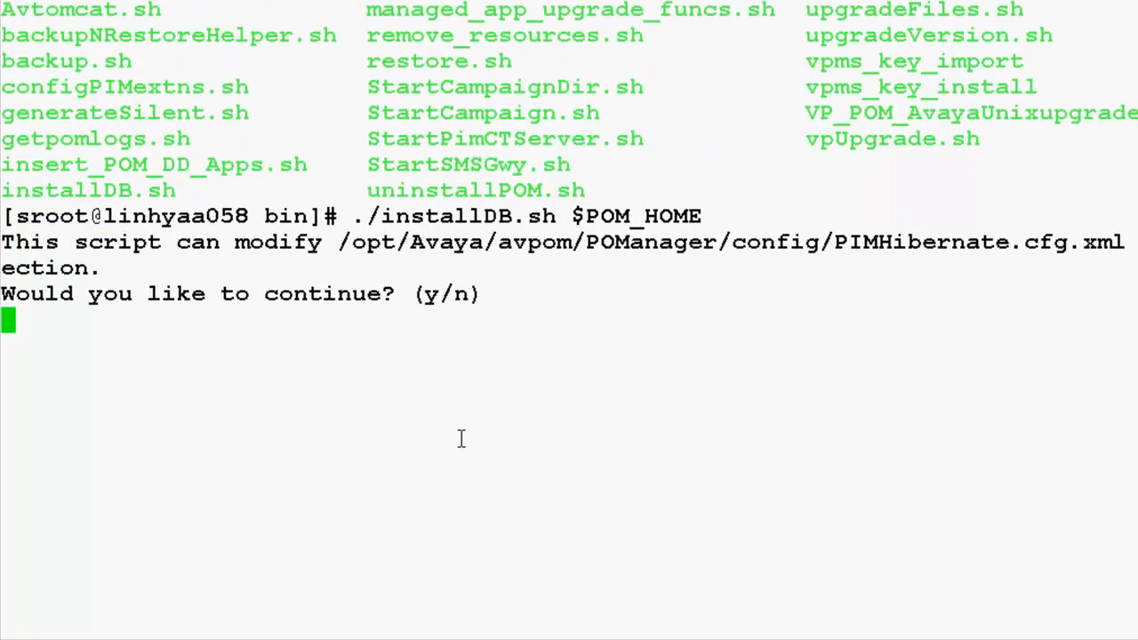
pyautogui.write('y')
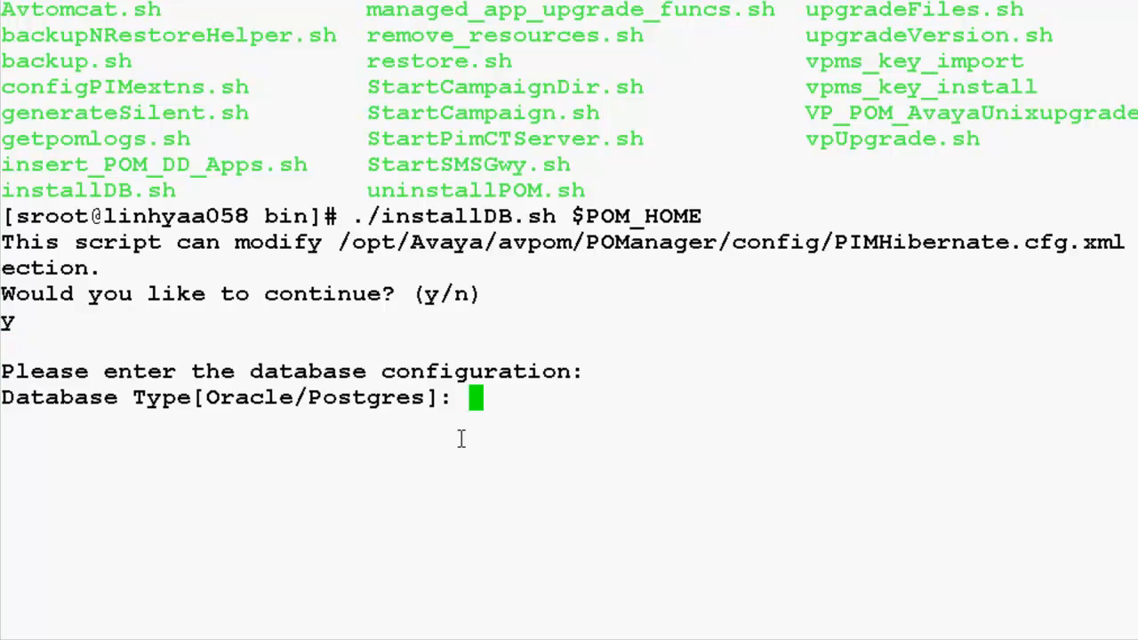
pyautogui.write('Postgres')
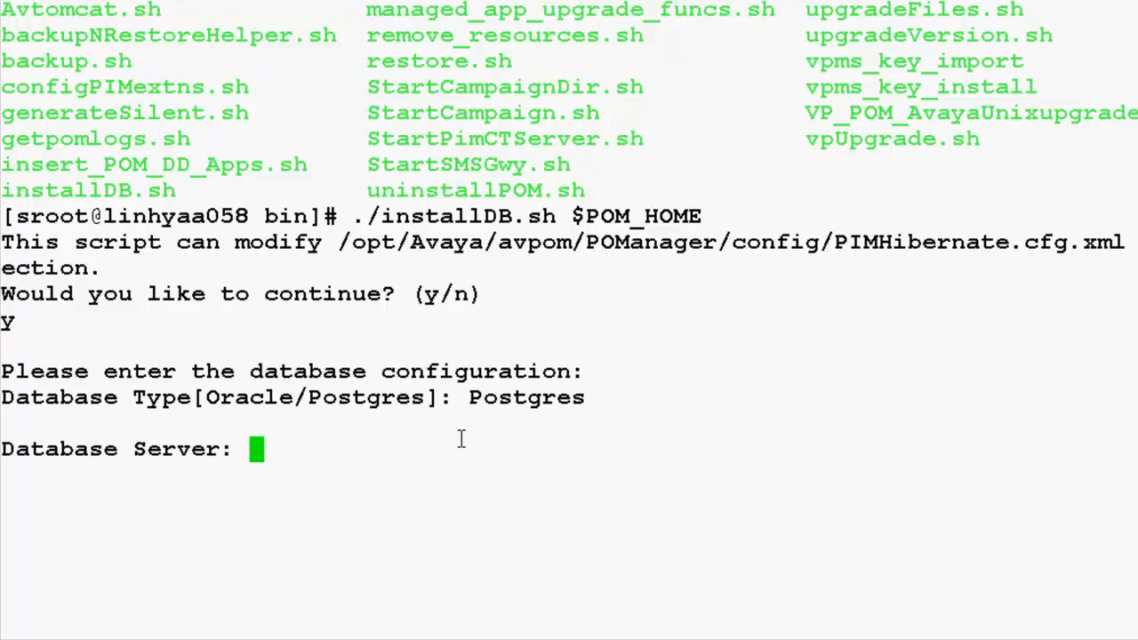
pyautogui.write('148.14')
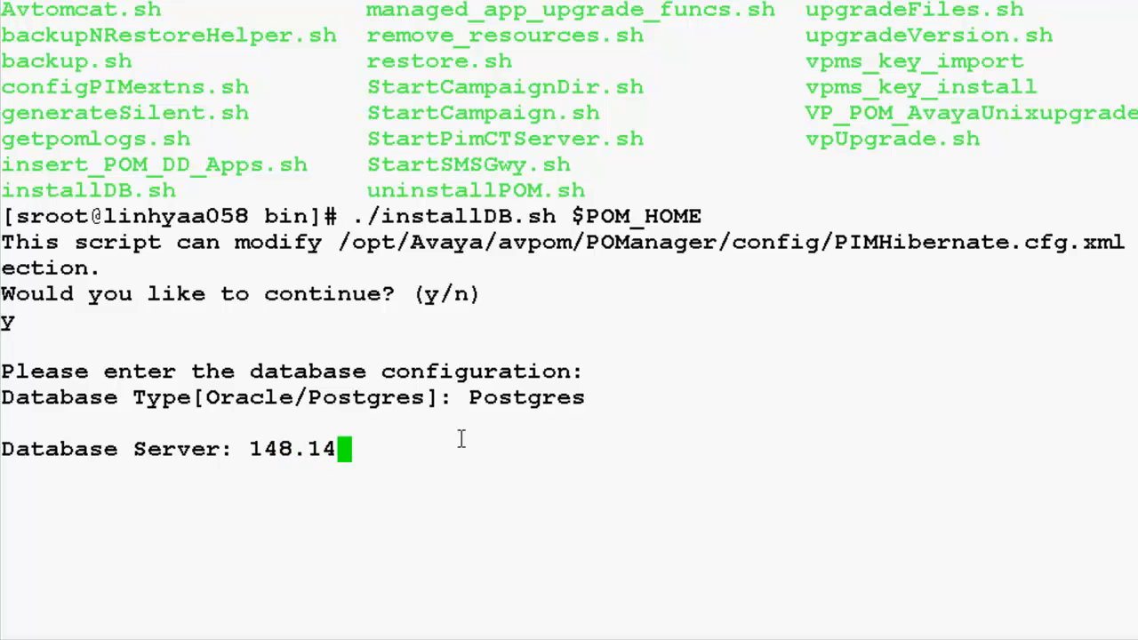
pyautogui.write('7.134.58')
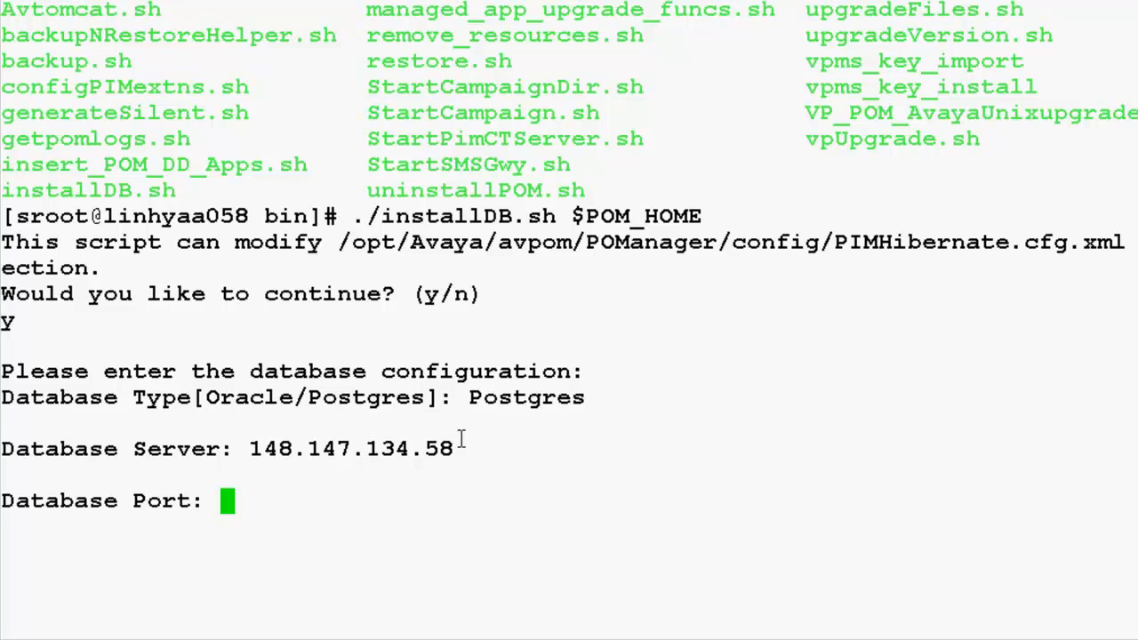
pyautogui.write('5432')
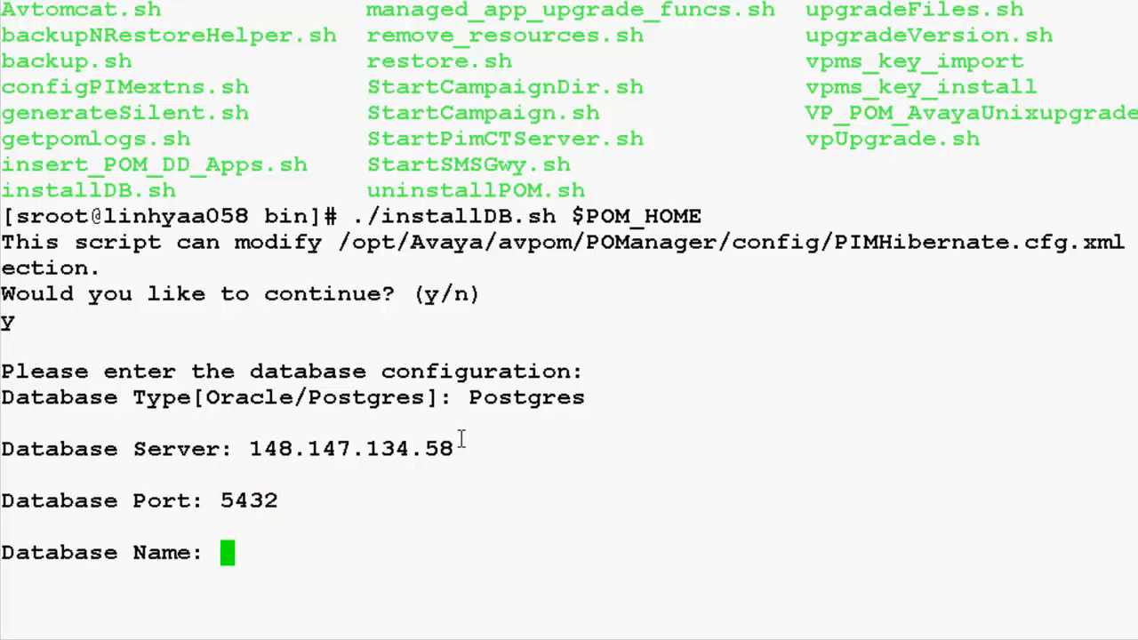
pyautogui.write('TestDB')
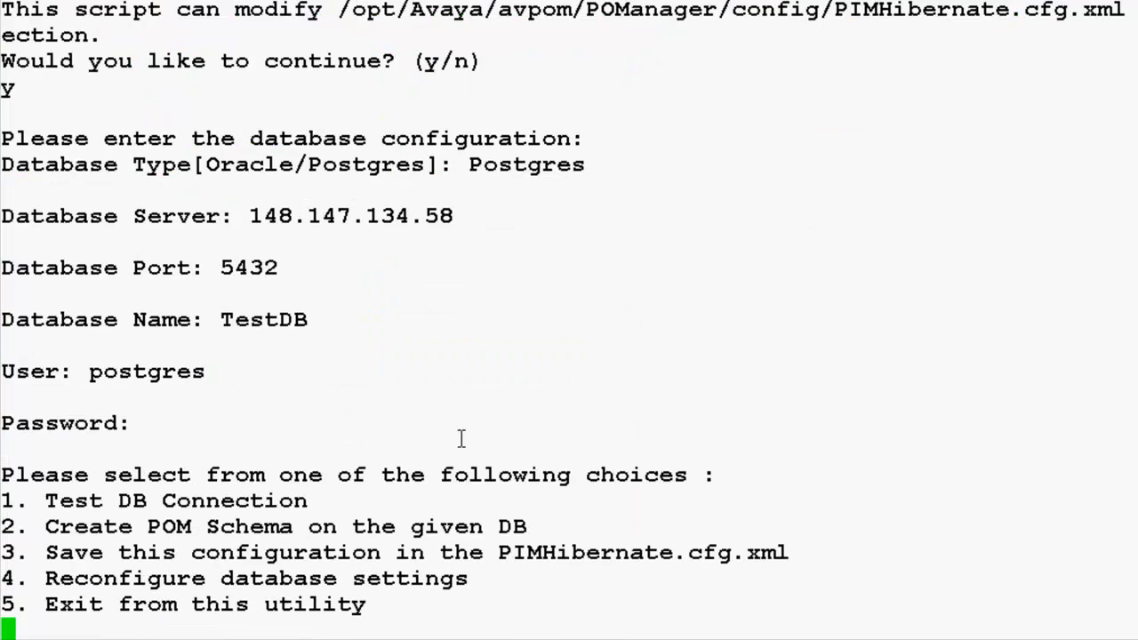
# Choose option 1 to test the DB connection, then option 2 to create the POM schema.
pyautogui.write('1')
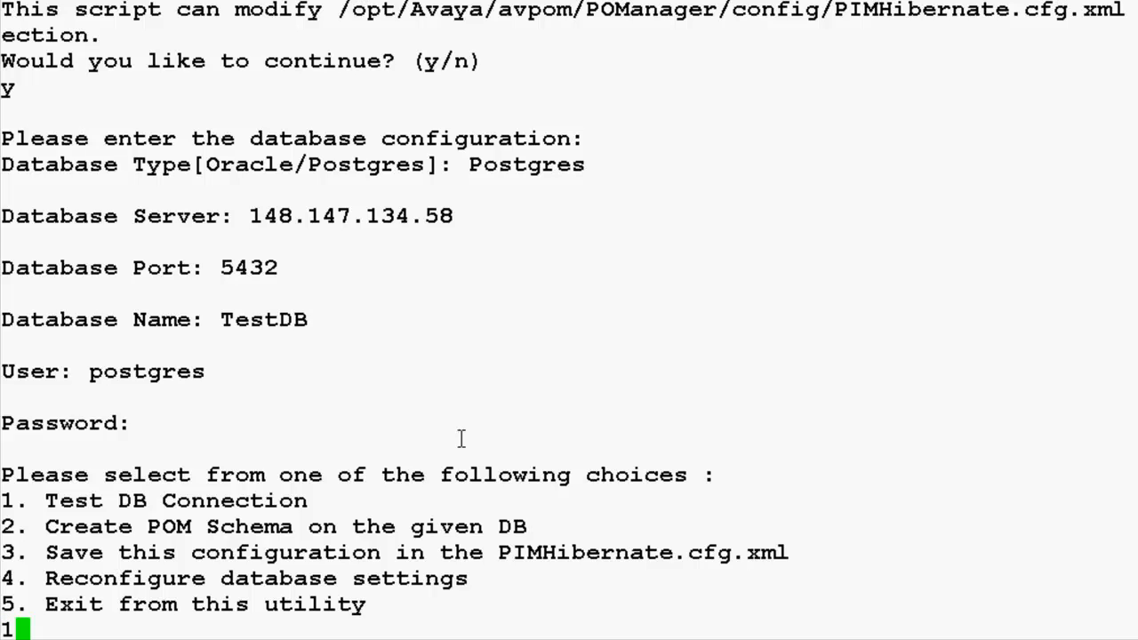
pyautogui.press('Return')
pyautogui.write('2')
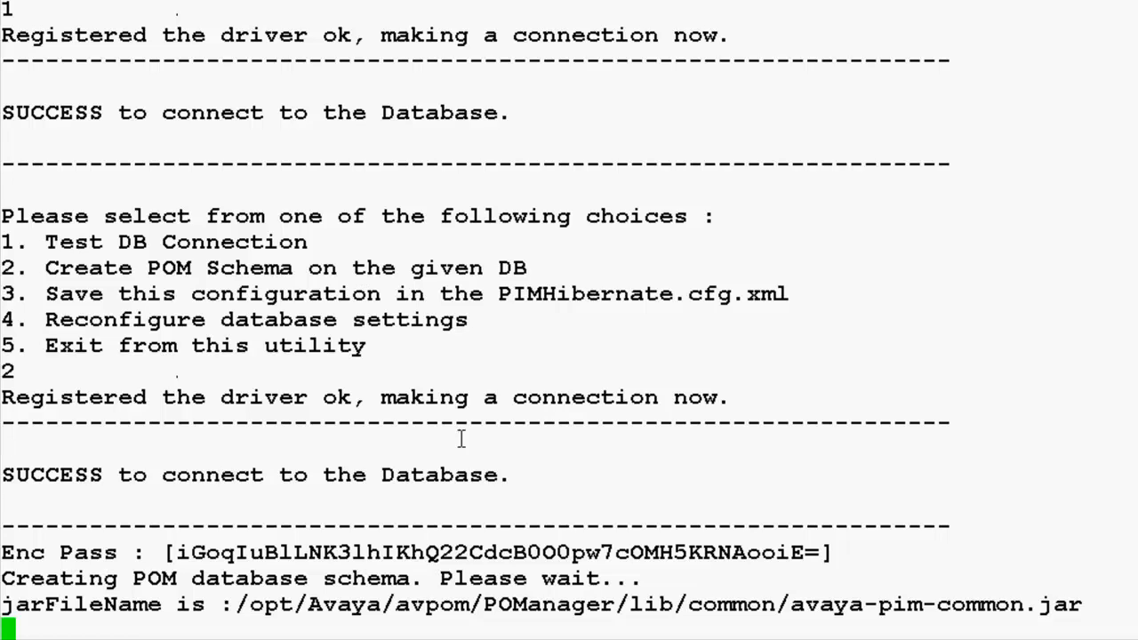
pyautogui.scroll(-3)
pyautogui.write('s')
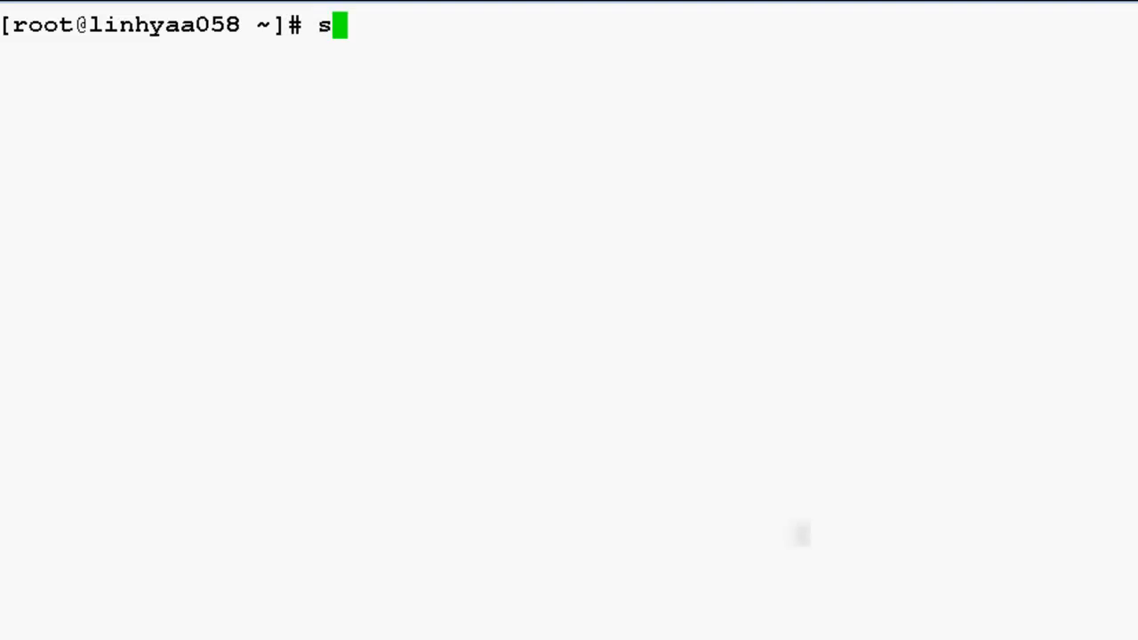
# Restart the VPMS service with service vpms restart, stopping components from Tomcat.
pyautogui.write('ervice v')
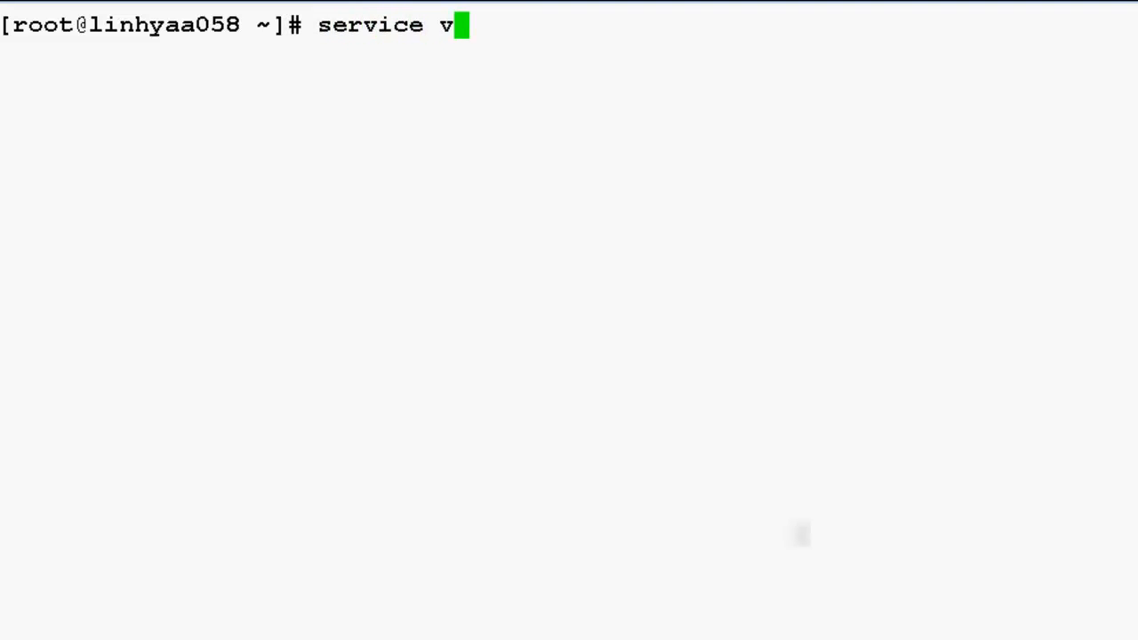
pyautogui.write('pms resta')
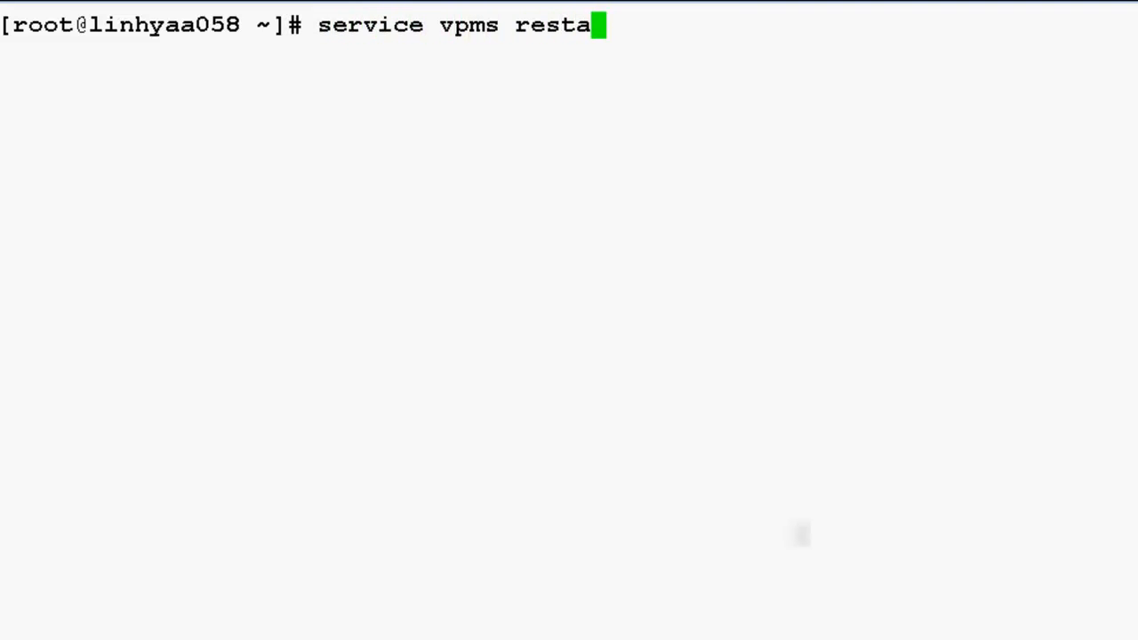
pyautogui.press('Return')
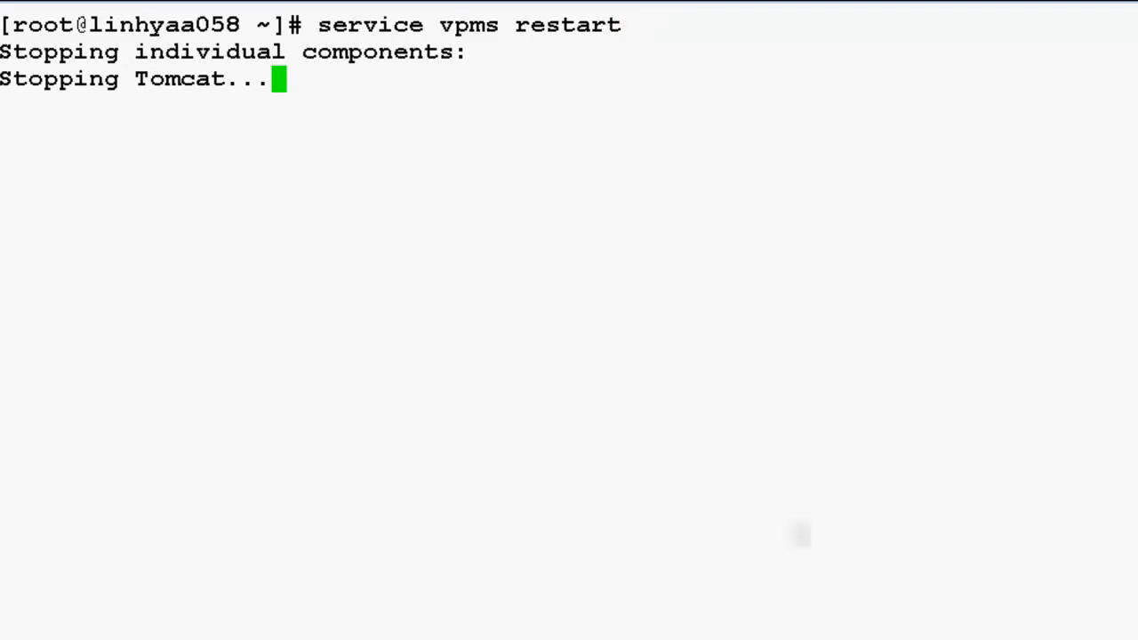